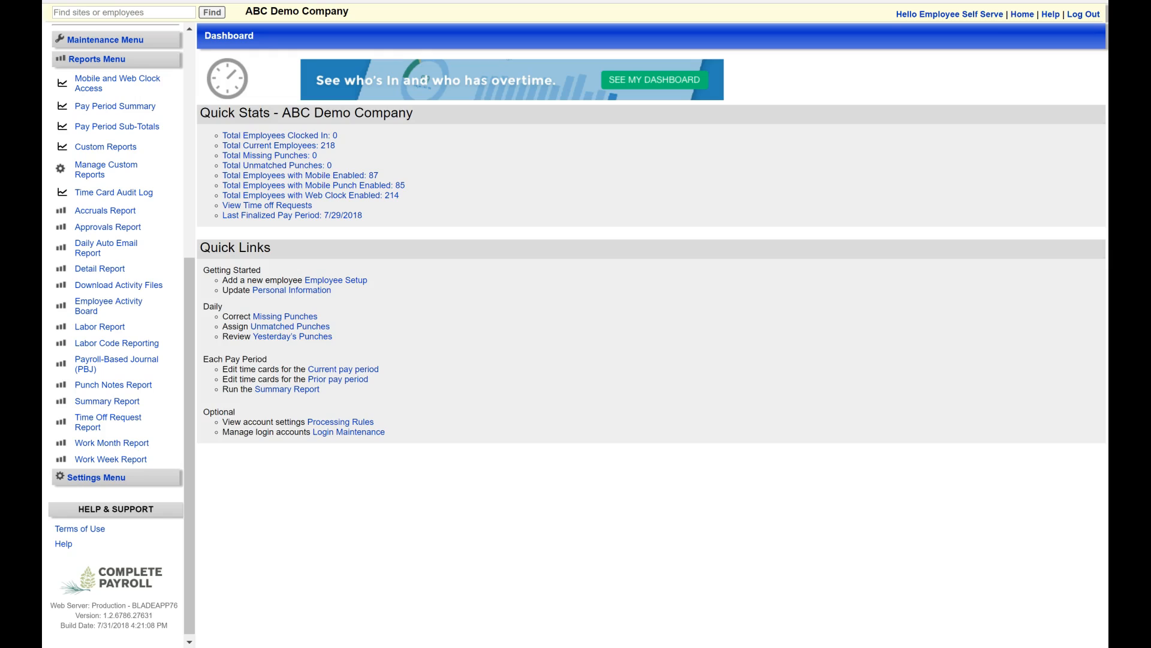
# Open the Time Card Audit Log from the left Reports Menu
pyautogui.click(114, 191)
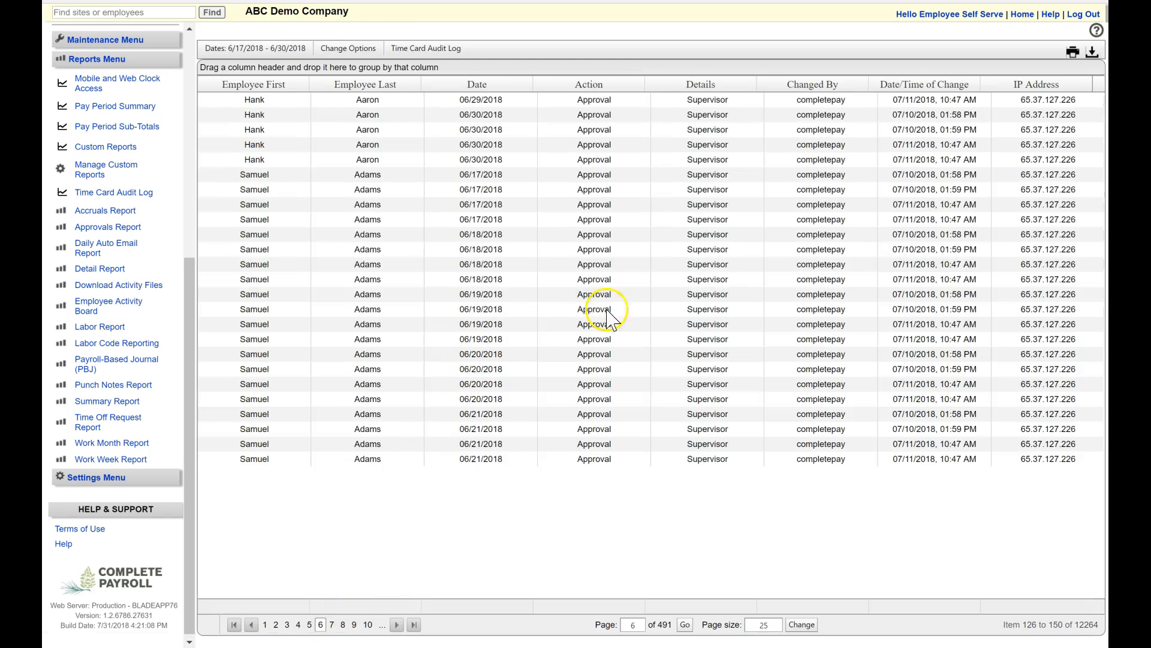
# Open the Accruals Report form from the Reports Menu after reviewing the audit log
pyautogui.click(105, 210)
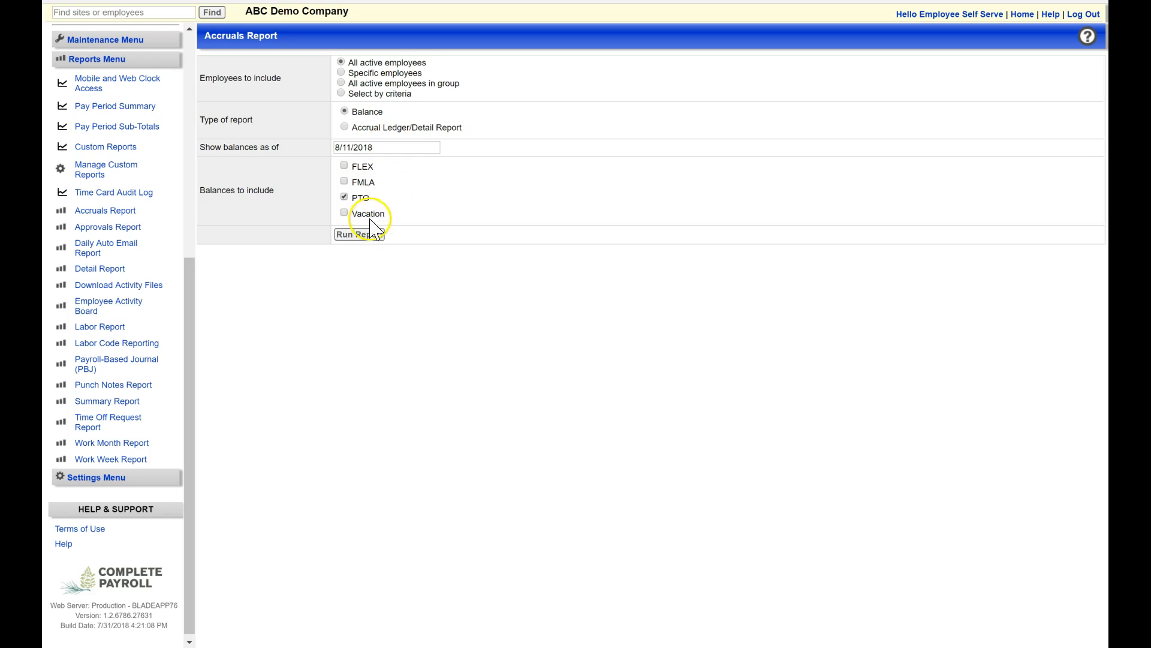
# Run the PTO-only accruals balance report for all active employees as of 8/11/2018
pyautogui.click(99, 268)
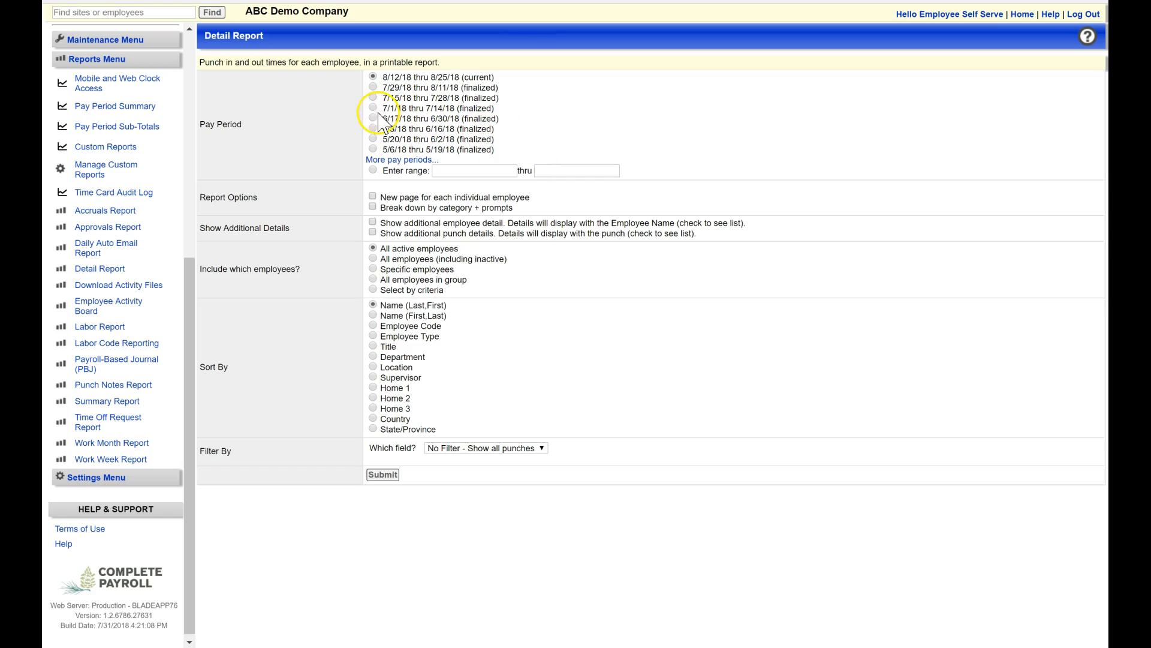